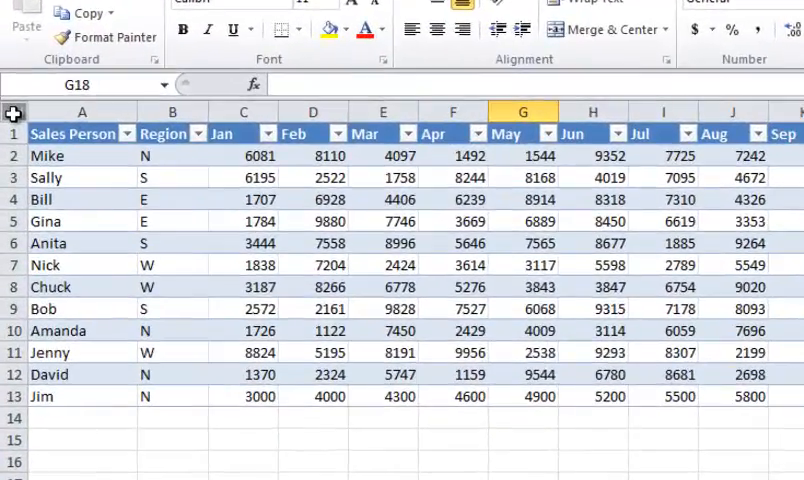
Select the entire sales worksheet and copy it.
left_click(13, 111)
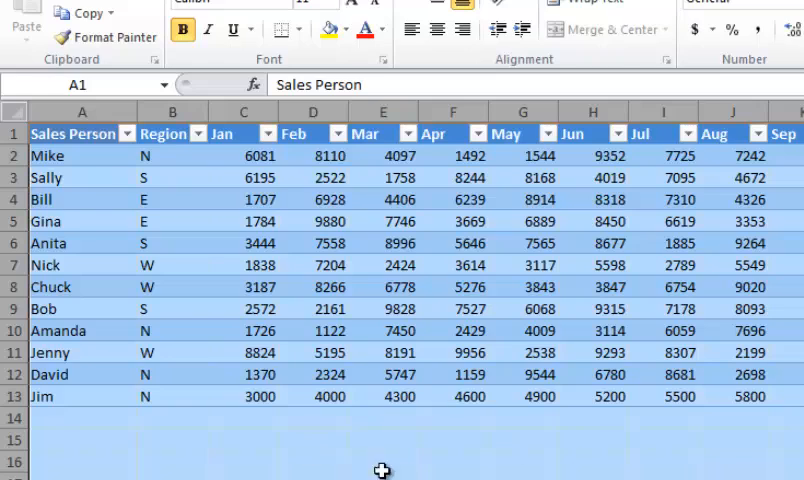
mouse_move(360, 395)
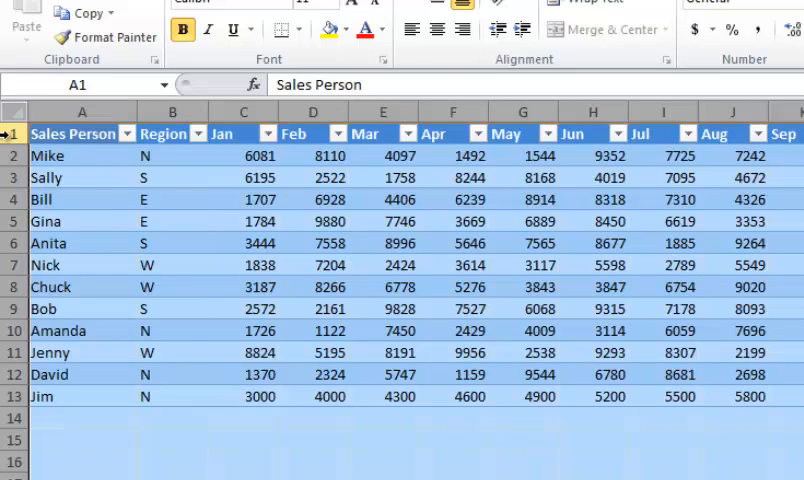
right_click(82, 133)
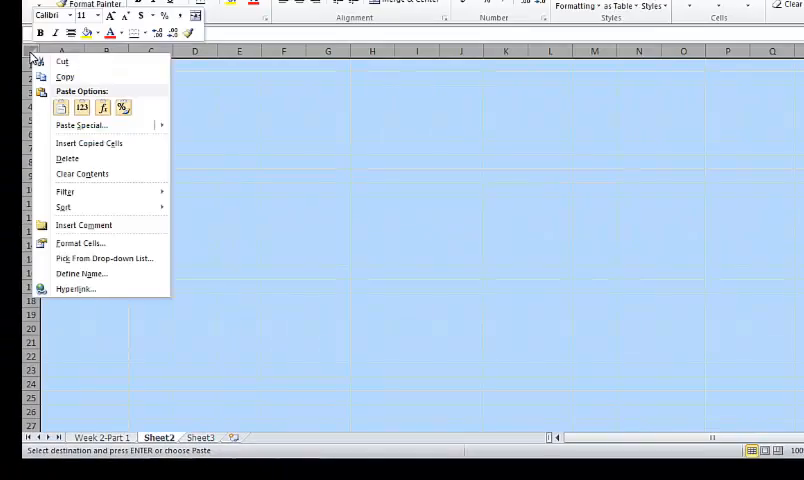
Paste the copied sales data into Sheet2 as values only, dropping the table styling.
left_click(60, 107)
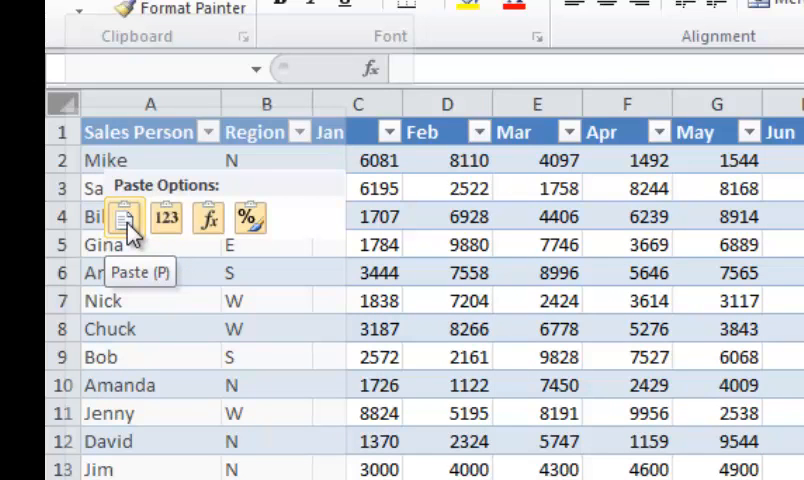
mouse_move(165, 217)
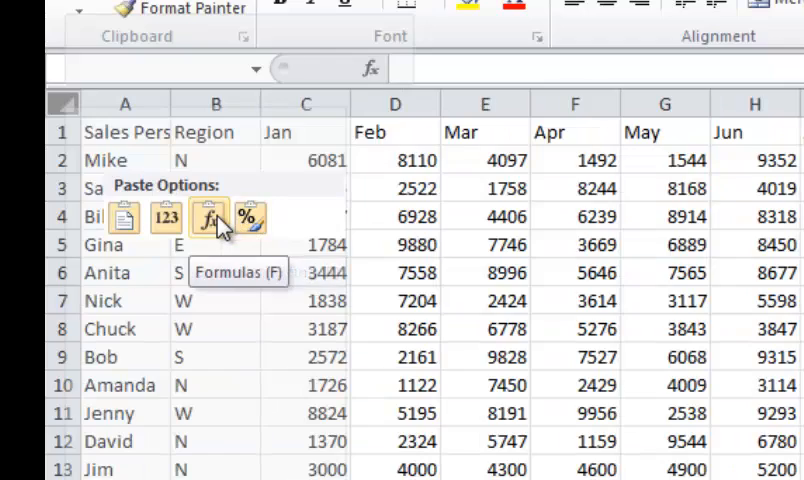
mouse_move(166, 217)
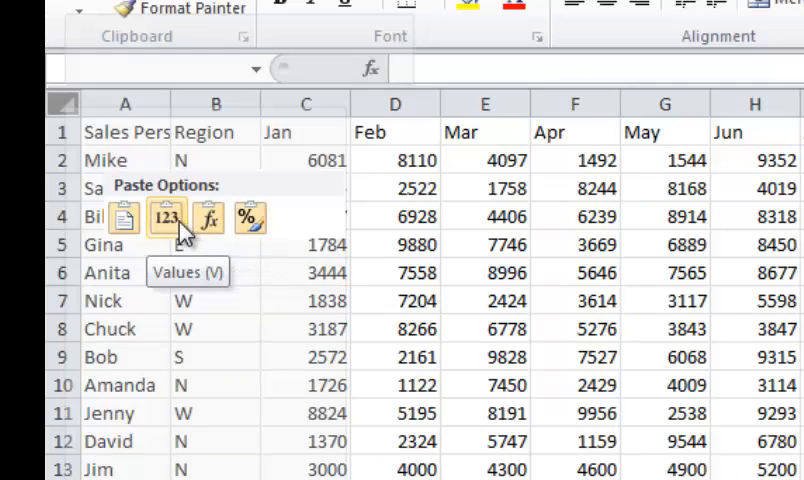
left_click(165, 217)
type("%")
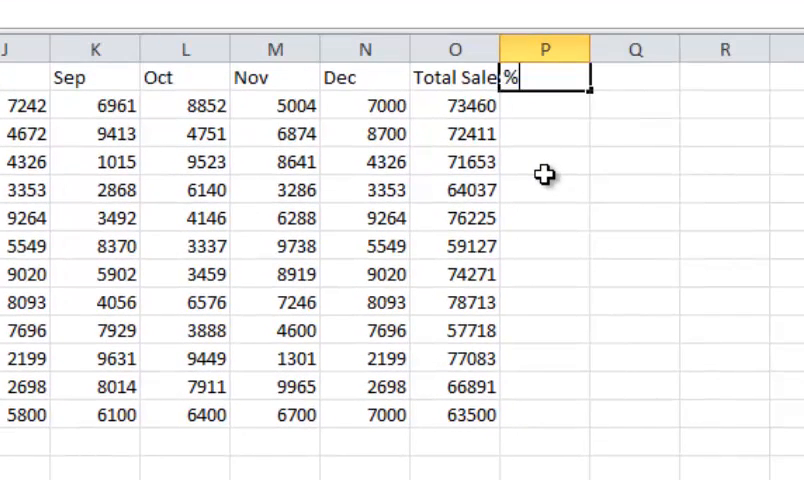
Head column P '% of Total Sales' and AutoSum O2:O13 in O14, giving 835089.
type("f Total Sales")
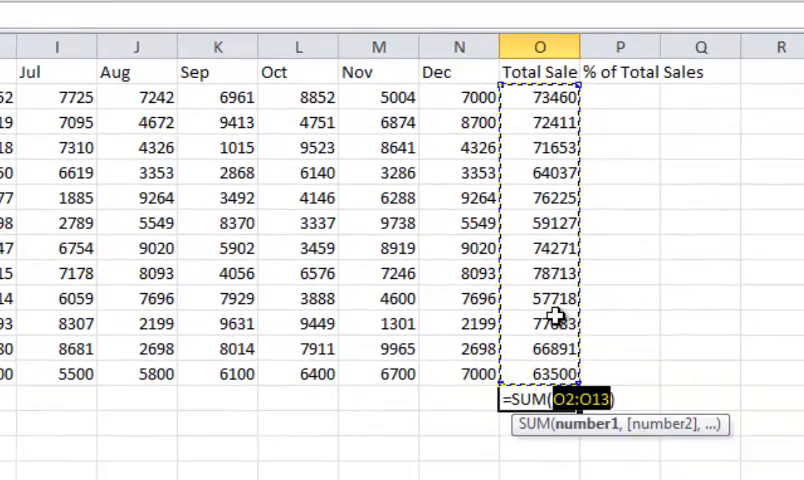
key("Enter")
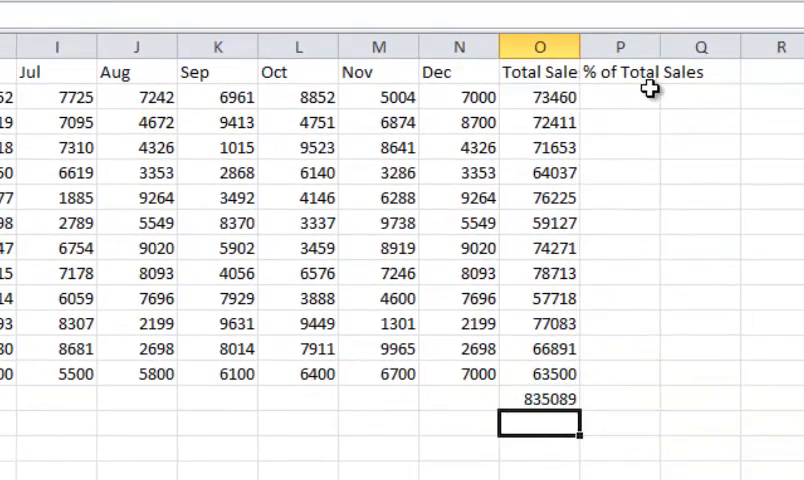
left_click(620, 97)
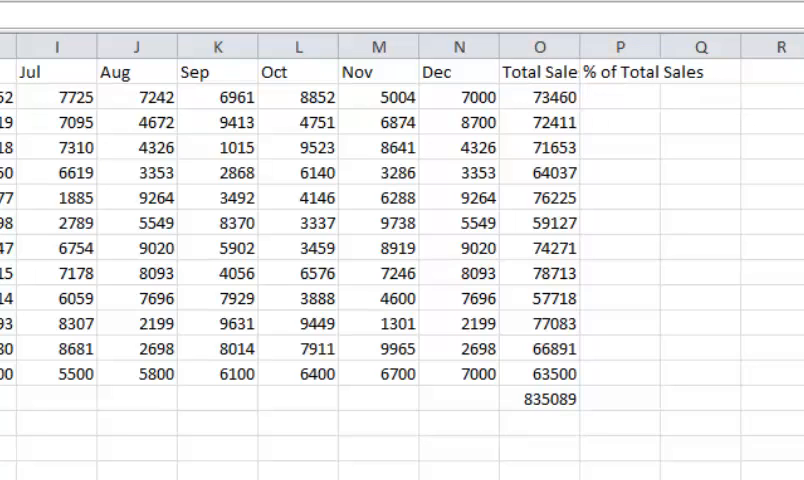
mouse_move(588, 86)
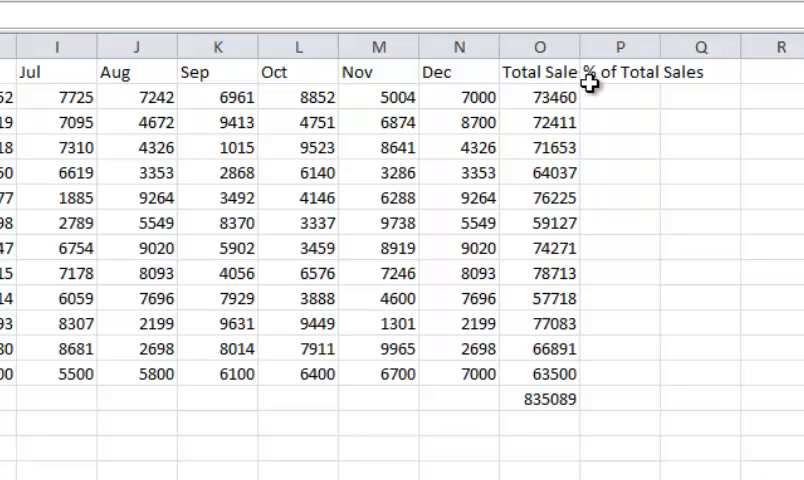
Enter =O2/O14 in P2 to get the first share, 0.087967.
left_click(620, 97)
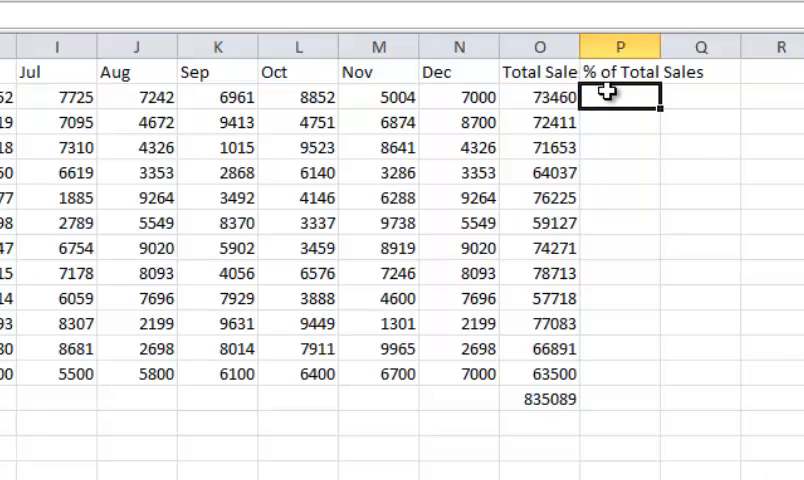
type("=O2")
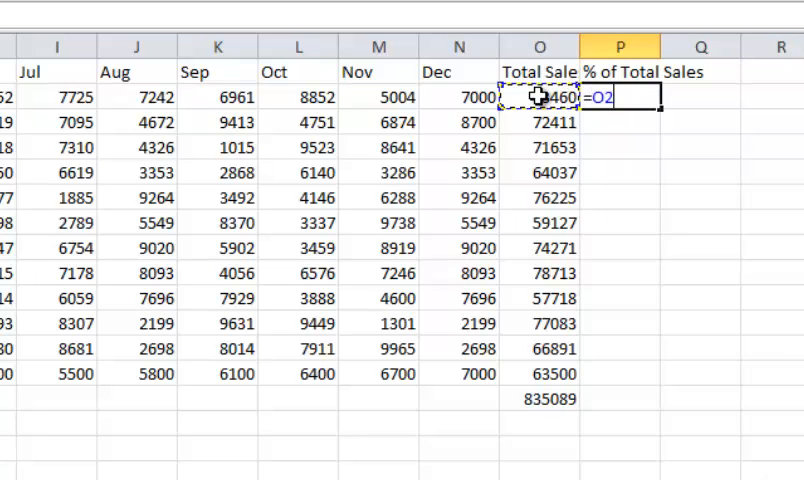
type("/")
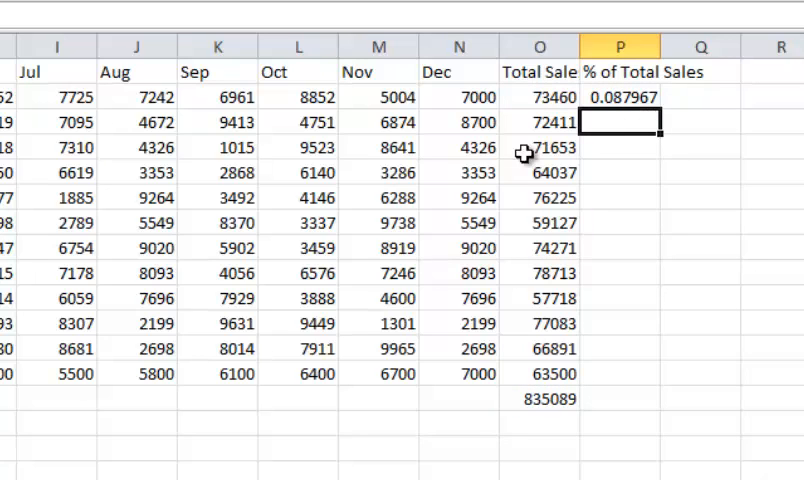
mouse_move(628, 113)
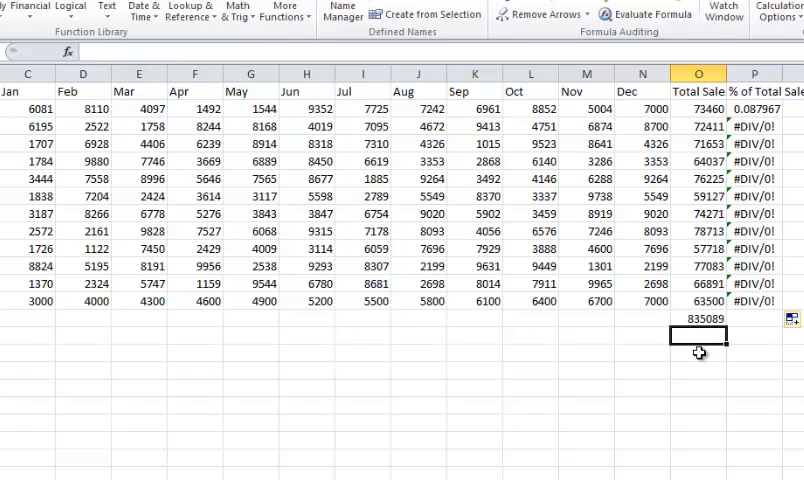
Clear the #DIV/0! errors in P3:P13 and make P2 divide by $O$14.
left_click(698, 318)
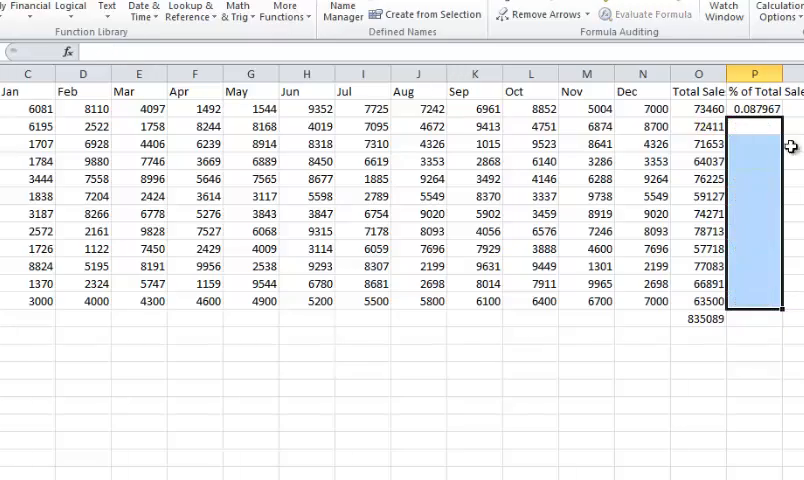
left_click(754, 106)
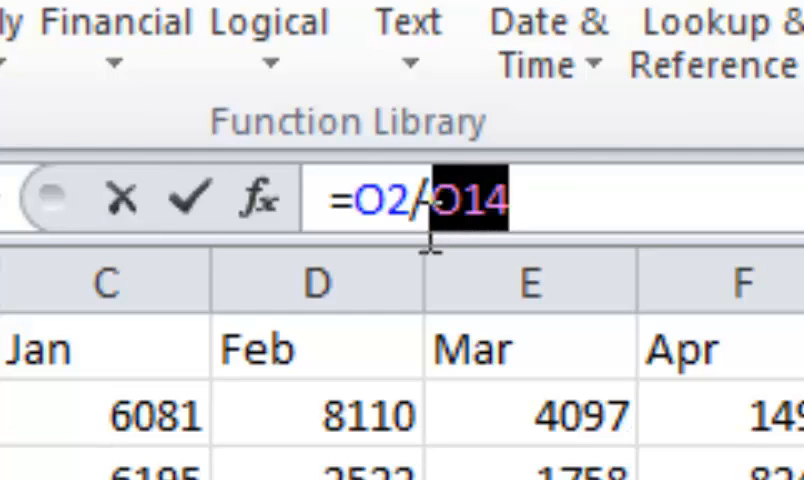
key("f4")
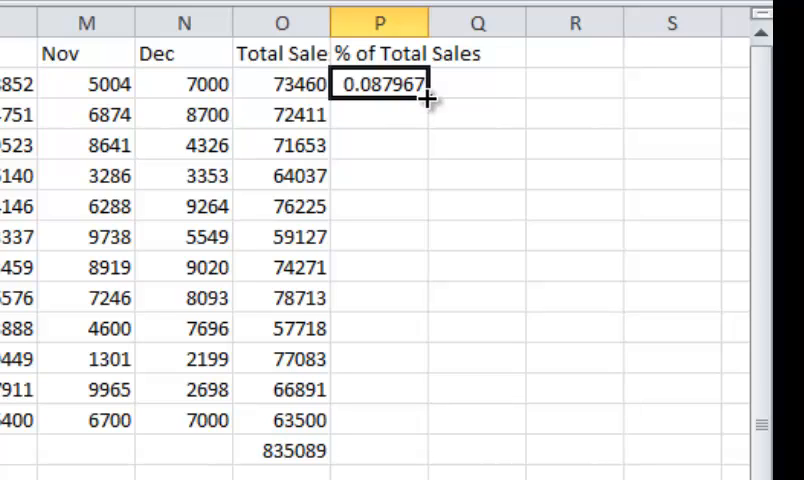
mouse_move(427, 188)
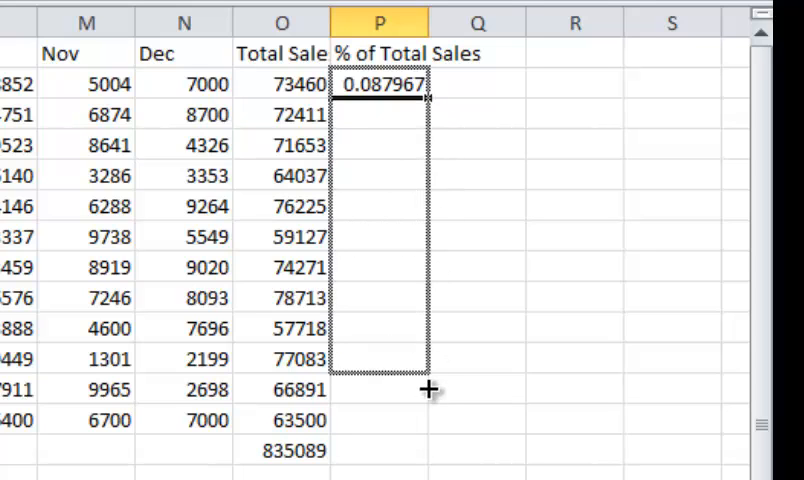
Fill the P2 share formula down through P13.
left_click_drag(430, 84, 430, 420)
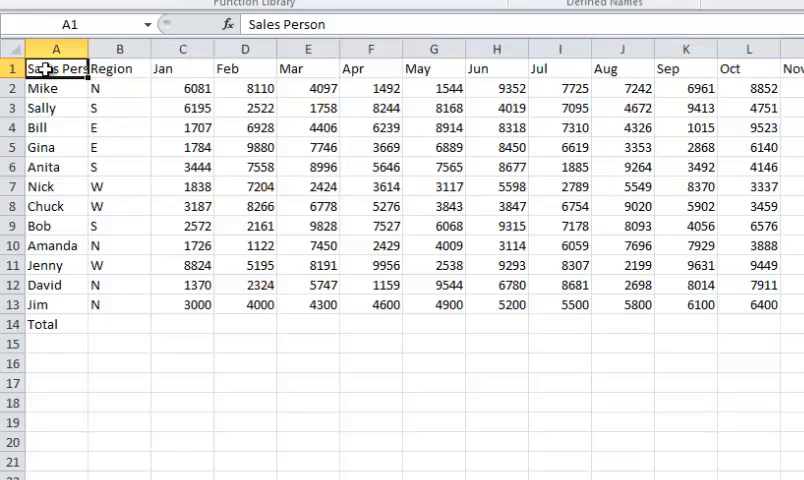
left_click(11, 68)
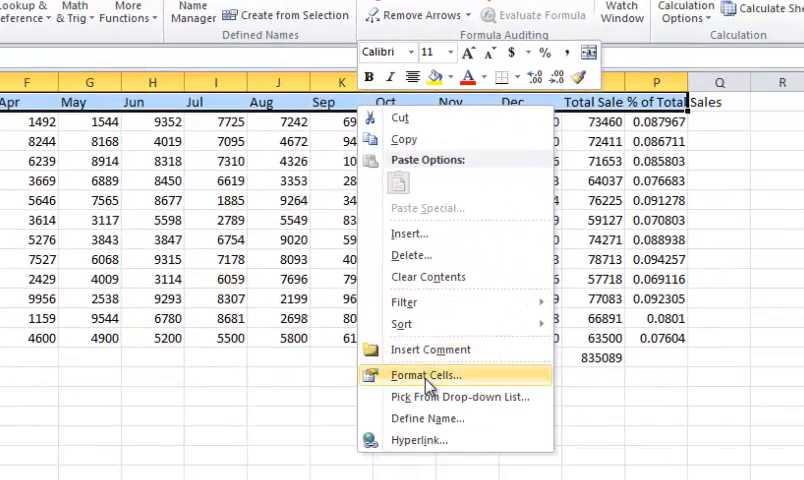
left_click(425, 375)
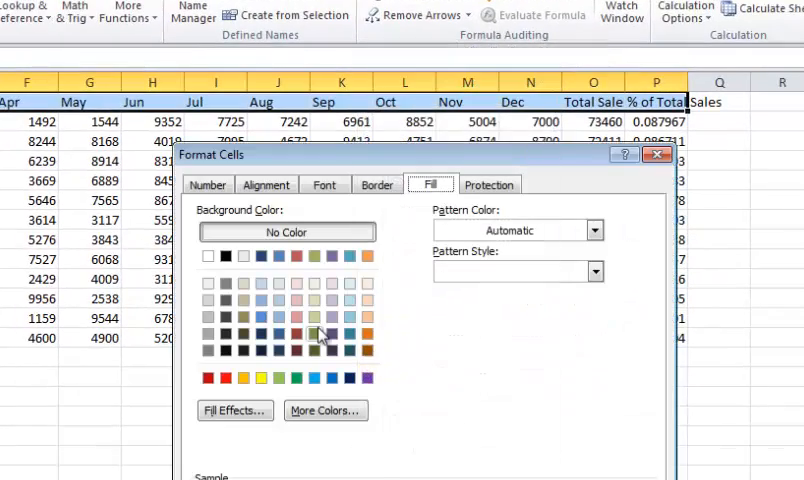
left_click(324, 184)
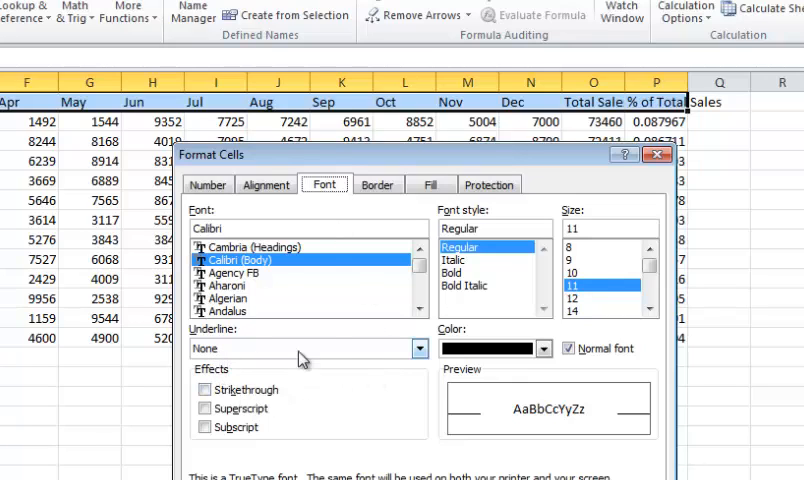
left_click(452, 272)
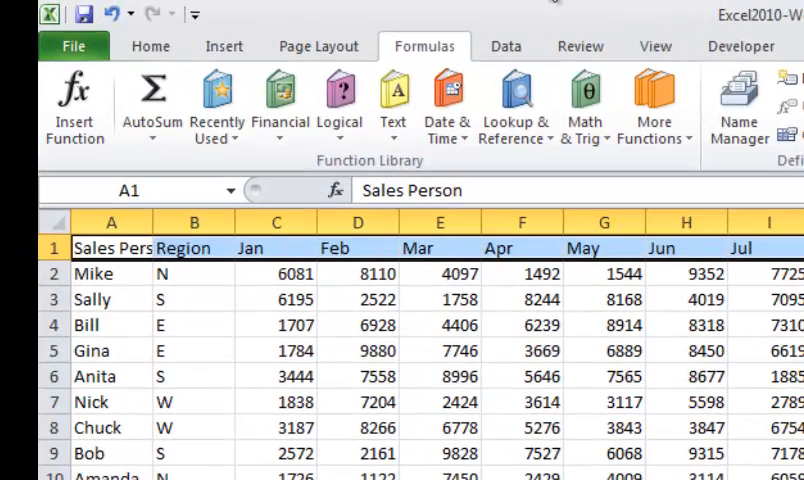
mouse_move(705, 90)
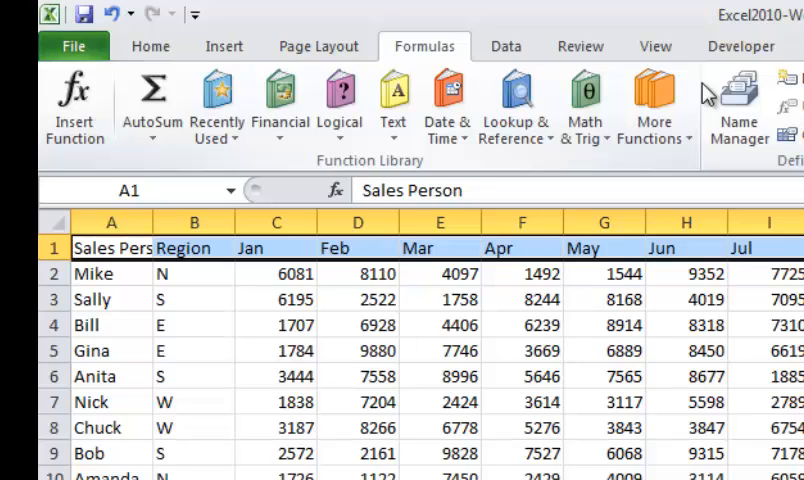
Show the ribbon Key Tips with Alt to bold the header row.
key("alt")
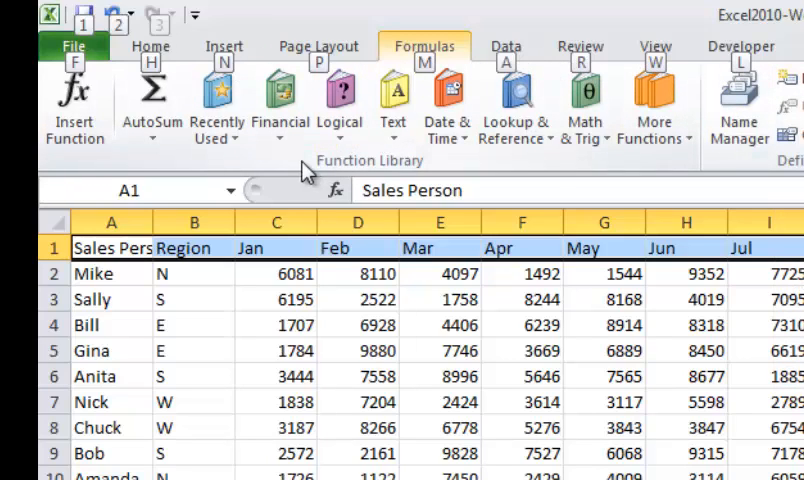
mouse_move(300, 170)
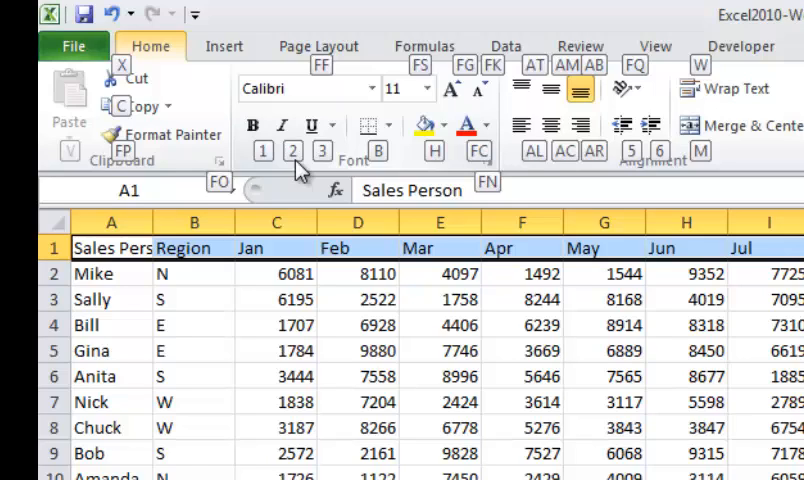
mouse_move(255, 170)
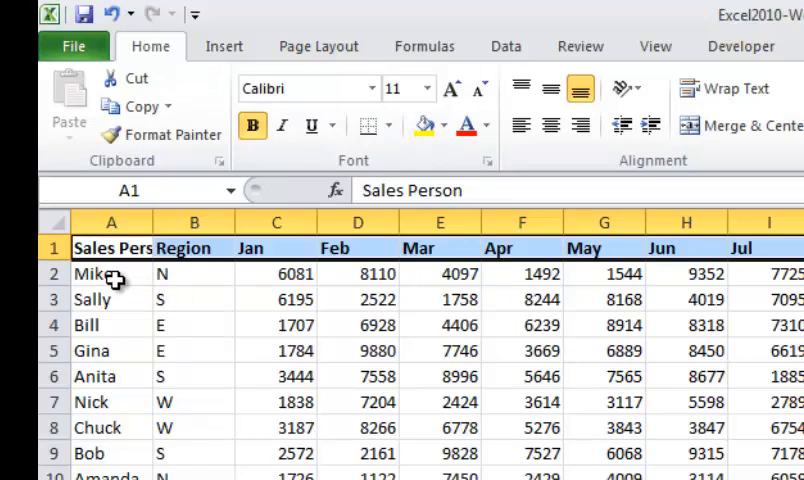
Toggle bold on and off for Mike's name and region cells A2:B2.
left_click_drag(111, 273, 194, 273)
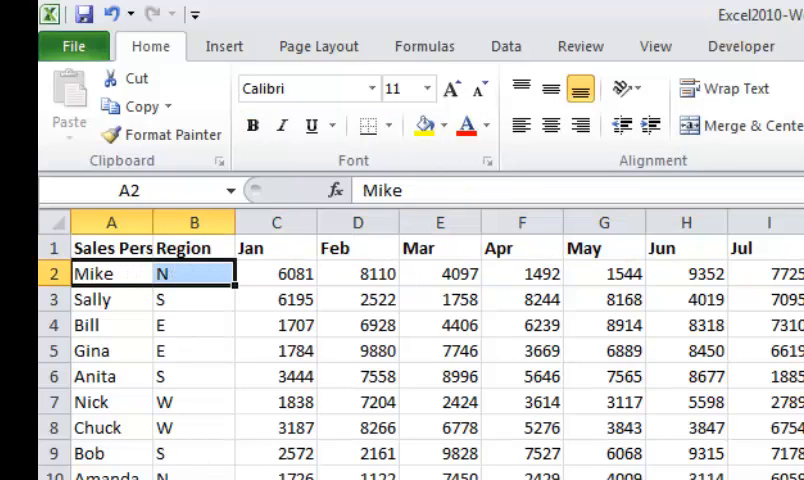
left_click(252, 125)
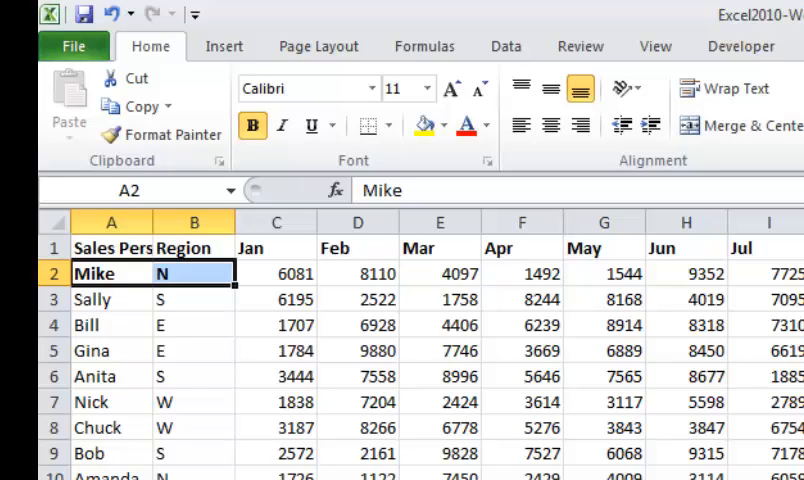
left_click(252, 124)
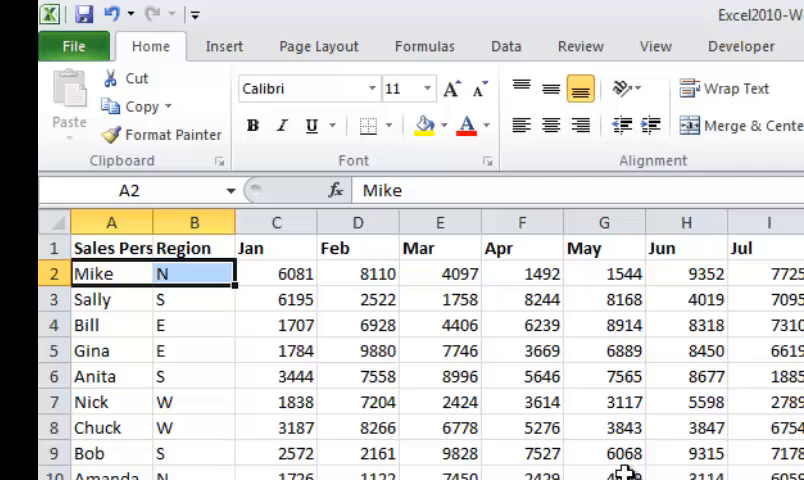
scroll("right", 3)
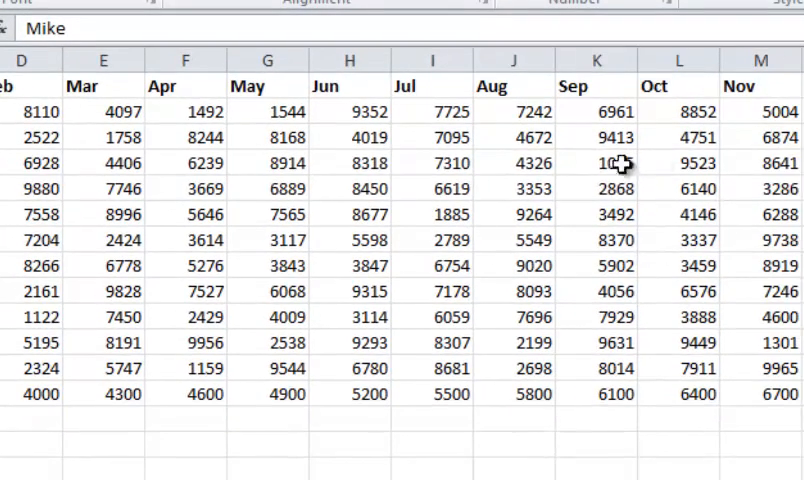
left_click(350, 111)
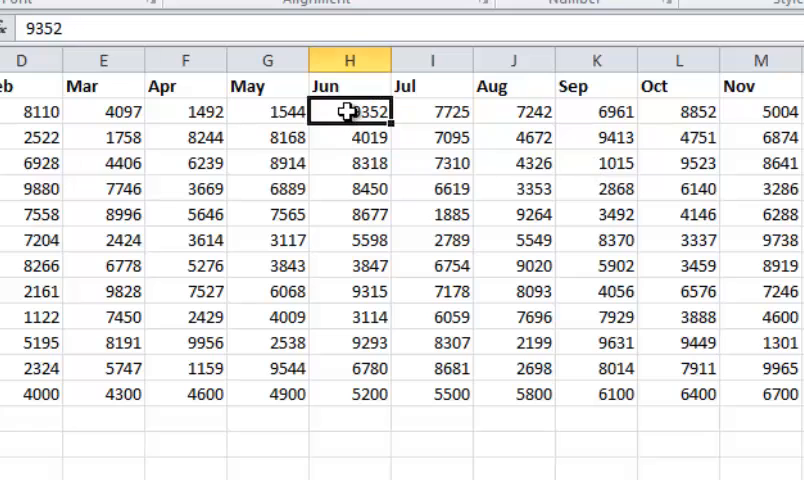
left_click_drag(349, 110, 349, 369)
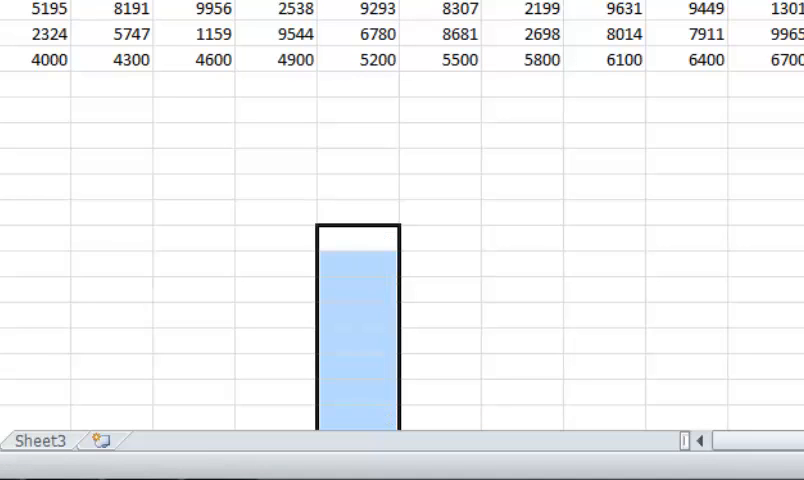
mouse_move(528, 162)
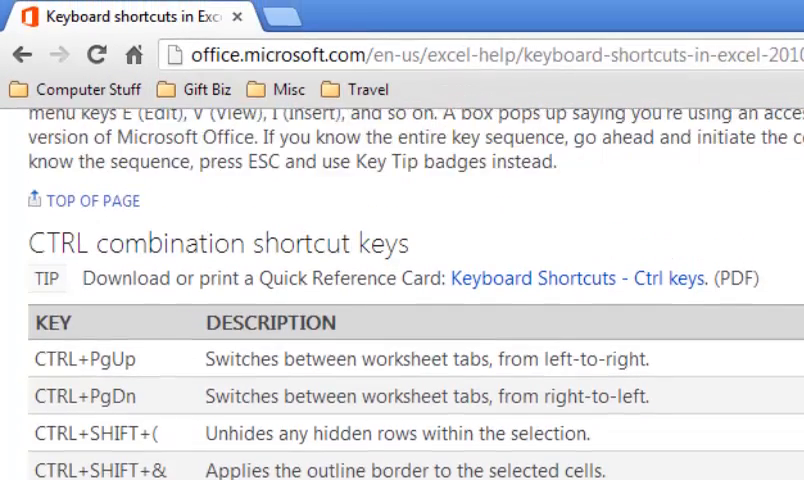
Scroll the Excel shortcuts help page down to the CTRL combination shortcuts.
scroll("down", 3)
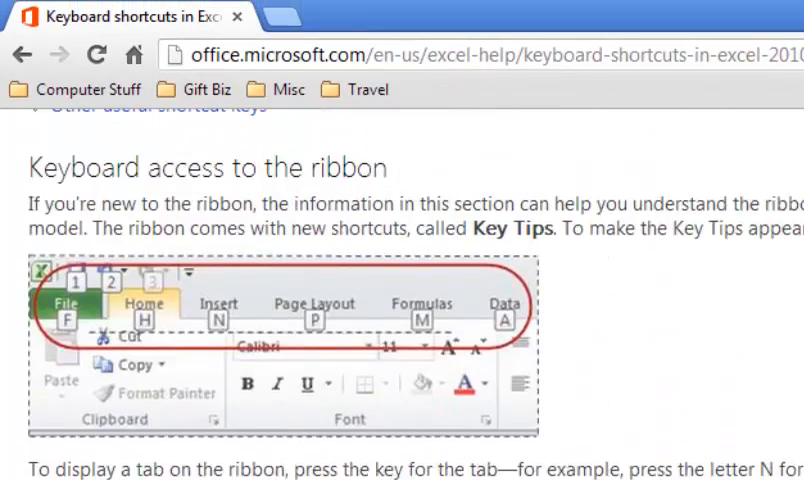
scroll("down", 3)
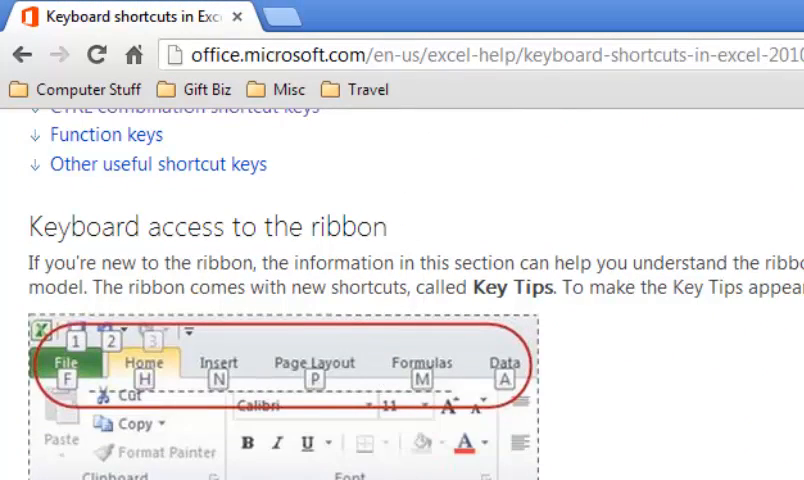
scroll("down", 3)
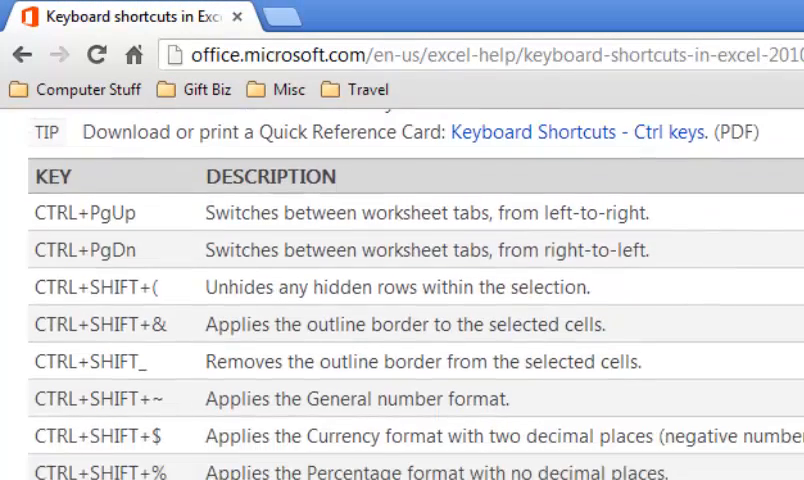
scroll("down", 3)
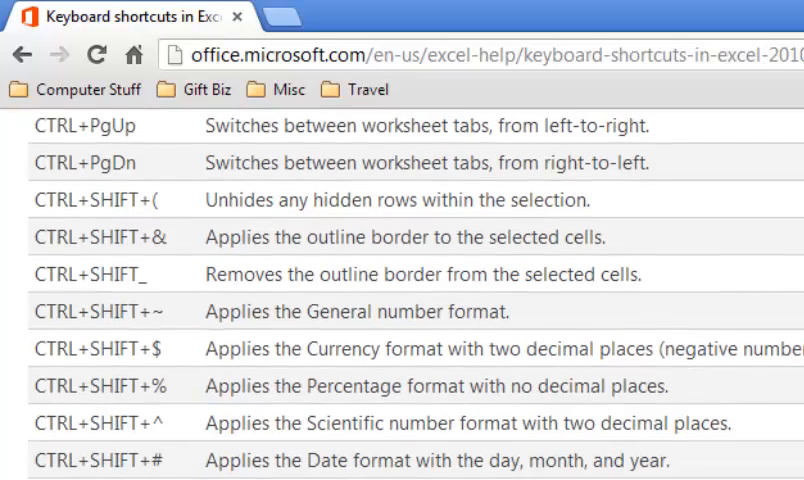
scroll("down", 3)
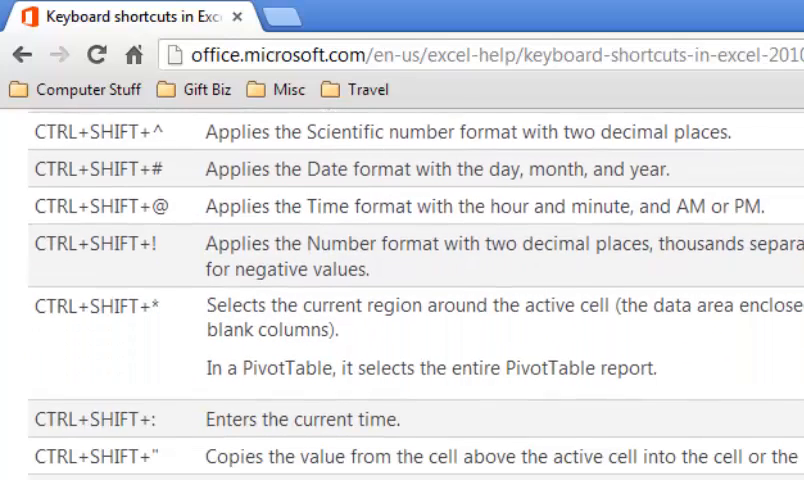
scroll("down", 3)
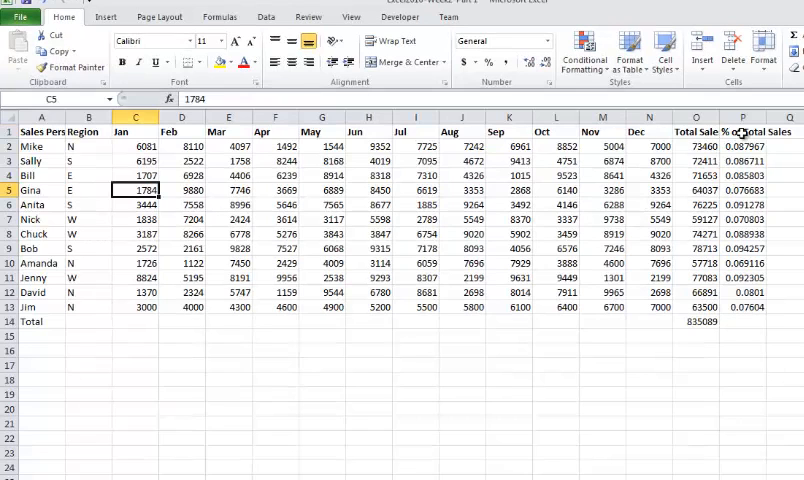
mouse_move(100, 131)
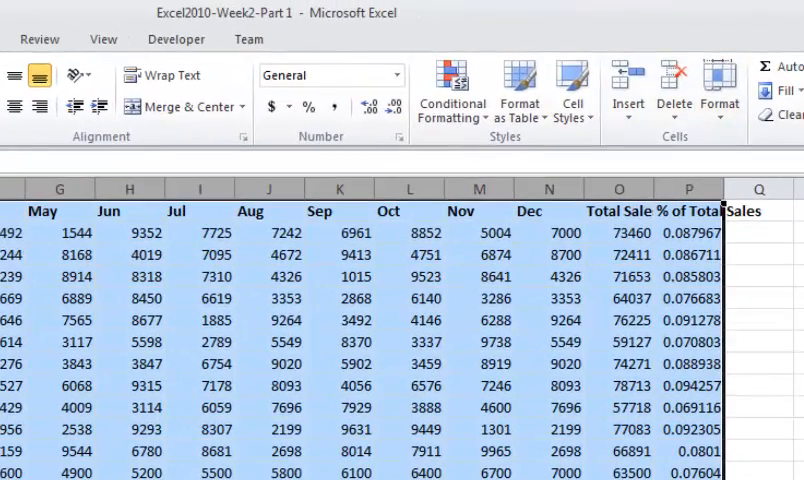
Apply AutoFit Column Width to the selected columns A through P.
left_click(719, 90)
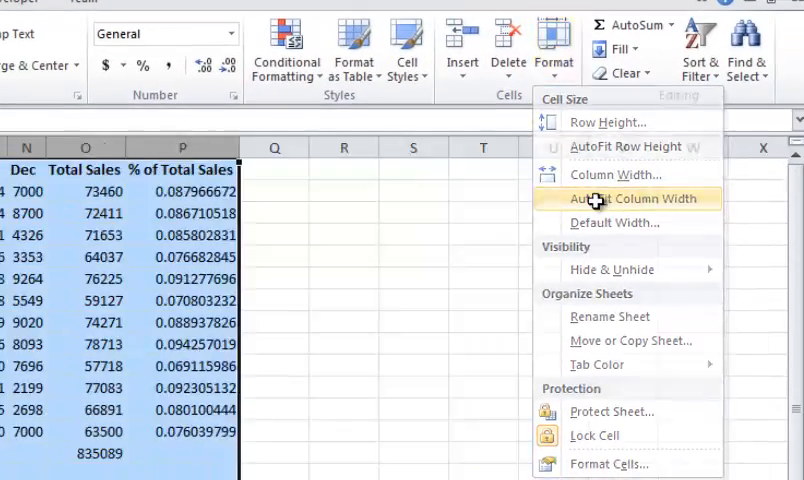
left_click(615, 198)
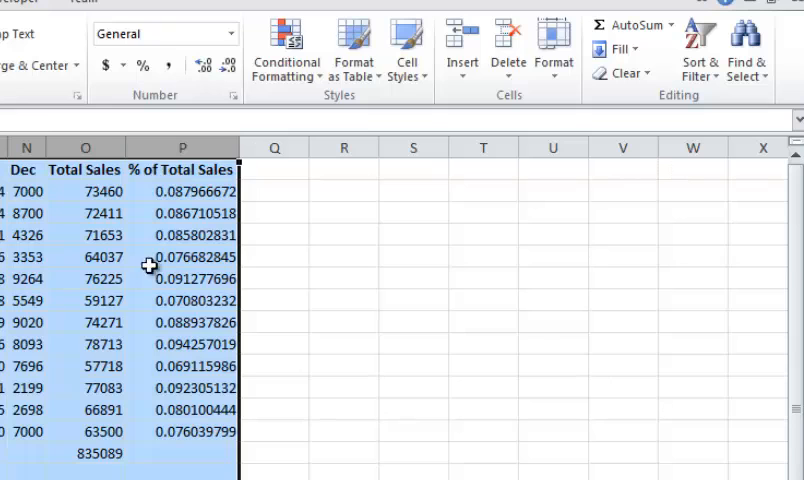
Format the % of Total Sales values as Percentage with 2 decimal places, e.g. 8.80%.
left_click(182, 191)
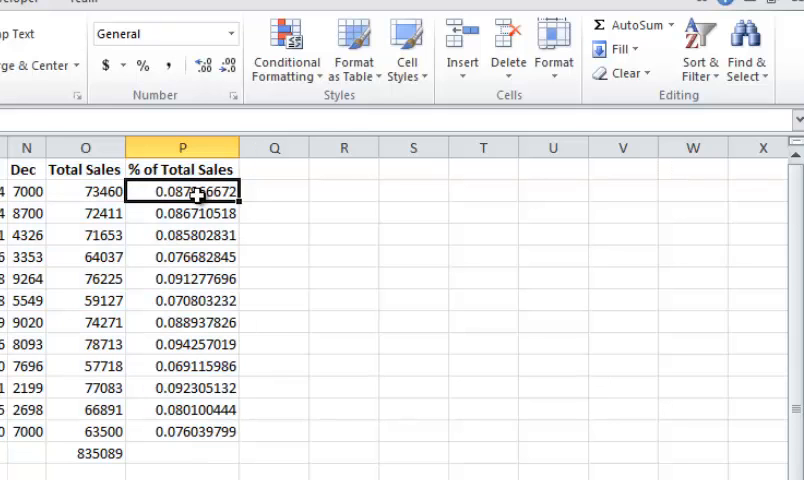
left_click_drag(182, 191, 182, 431)
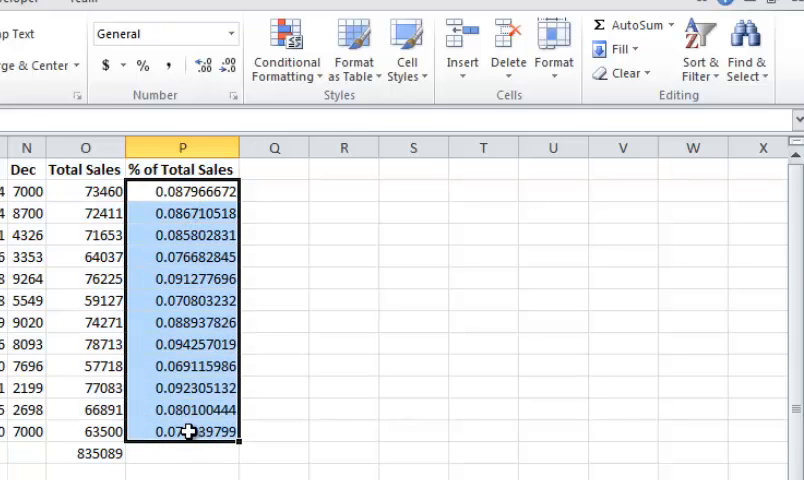
mouse_move(180, 235)
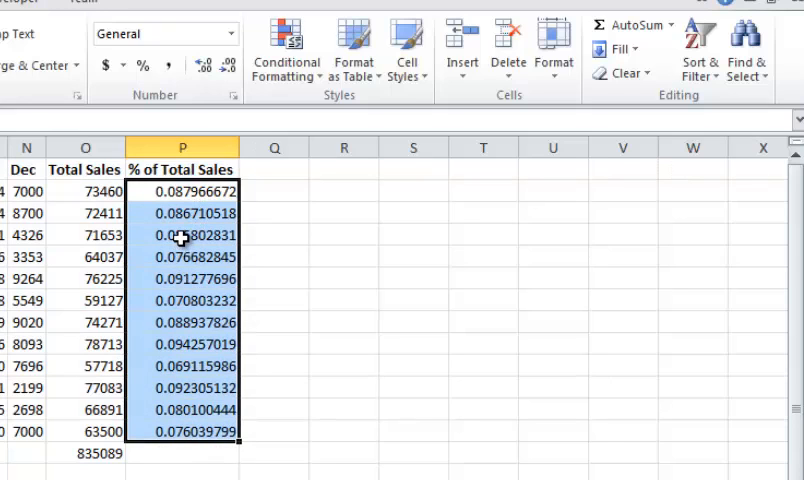
mouse_move(183, 218)
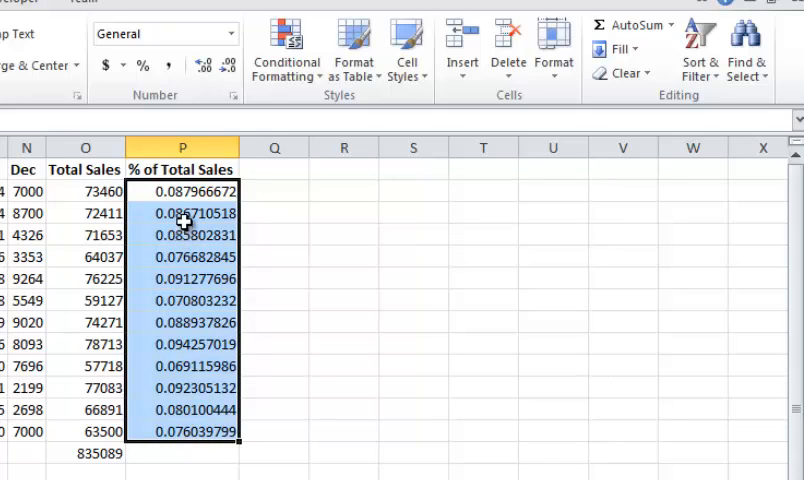
mouse_move(182, 200)
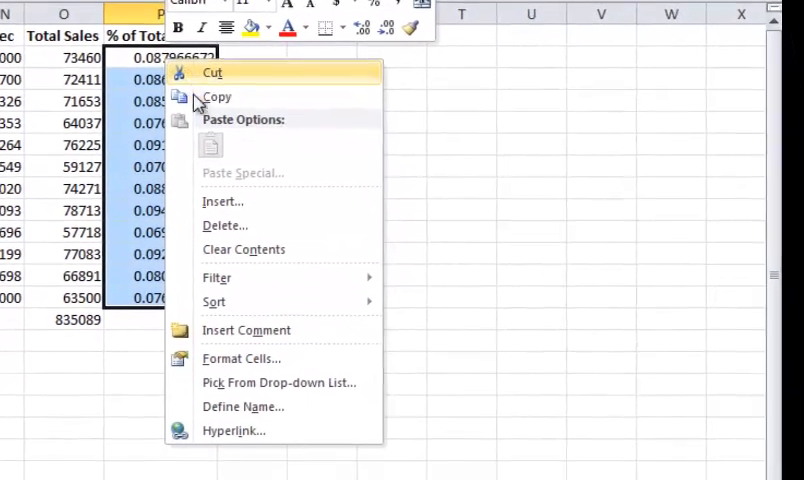
left_click(240, 358)
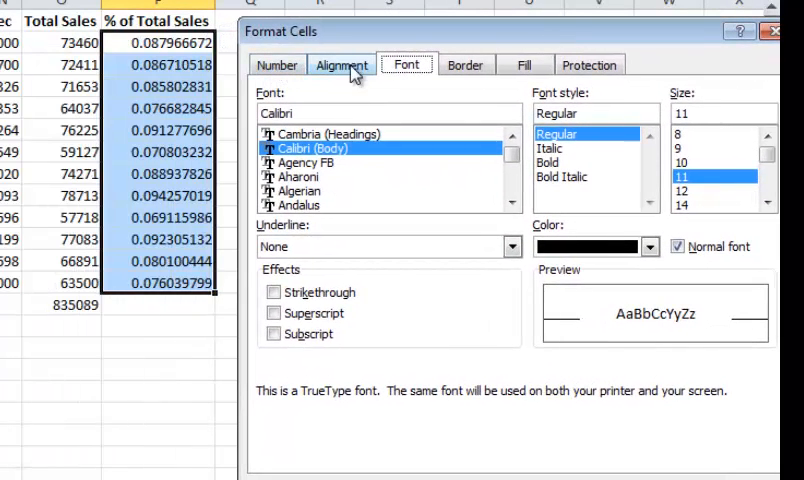
mouse_move(357, 78)
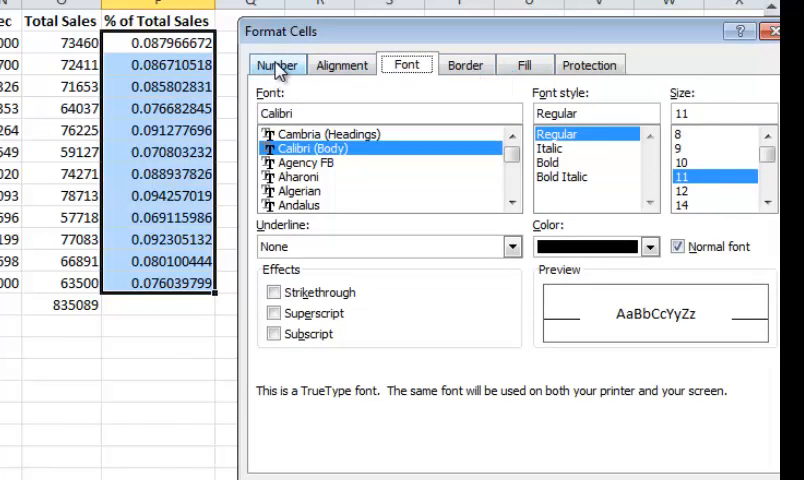
left_click(276, 64)
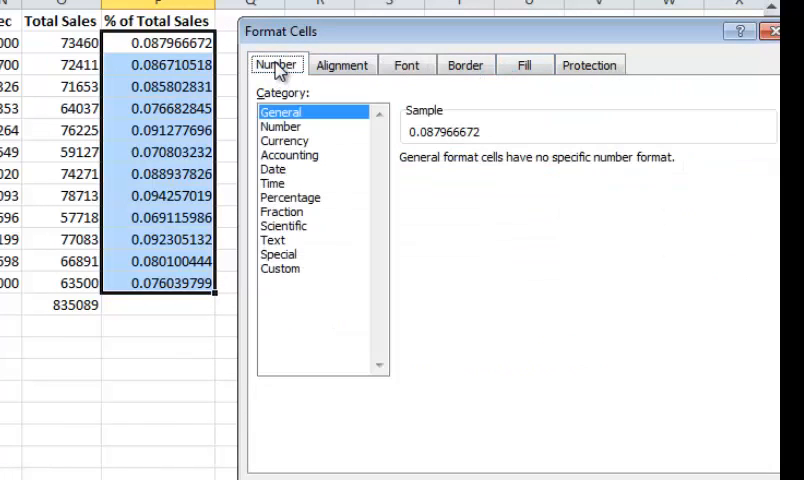
mouse_move(295, 210)
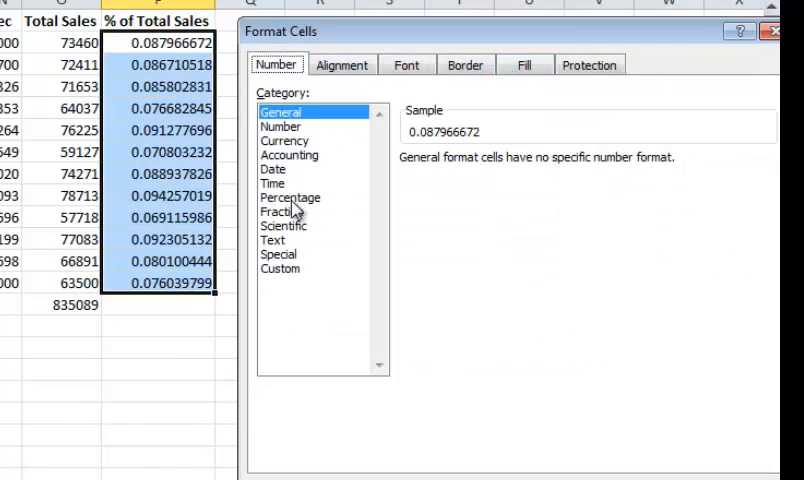
left_click(290, 197)
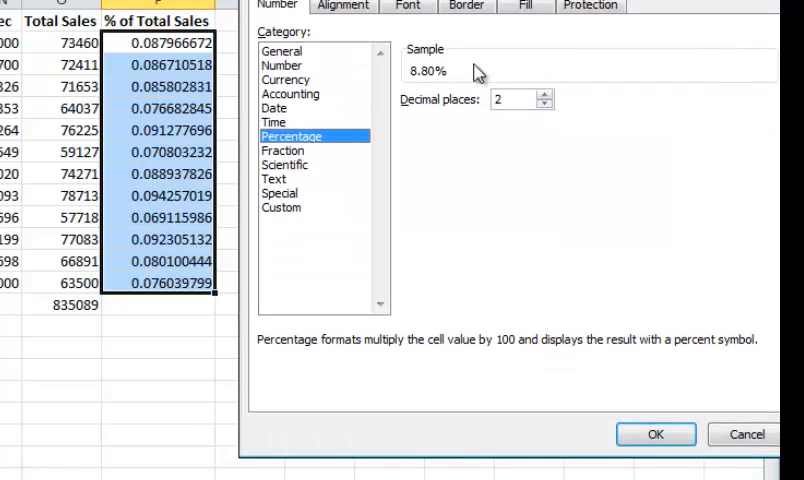
left_click(542, 105)
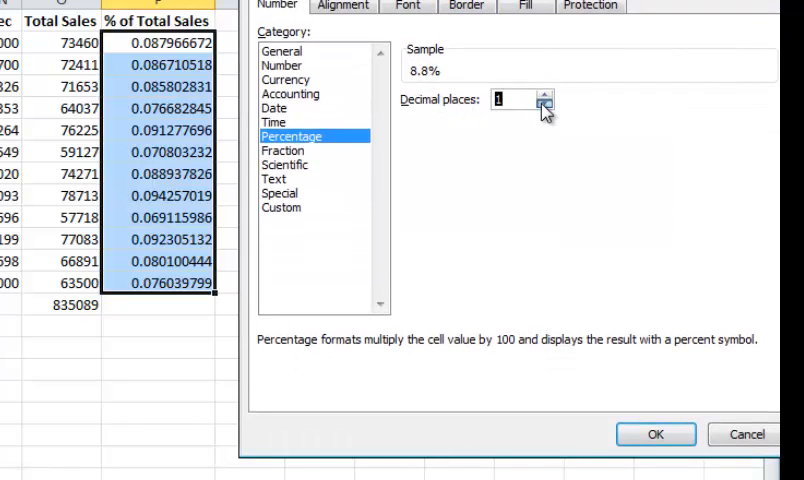
left_click(545, 106)
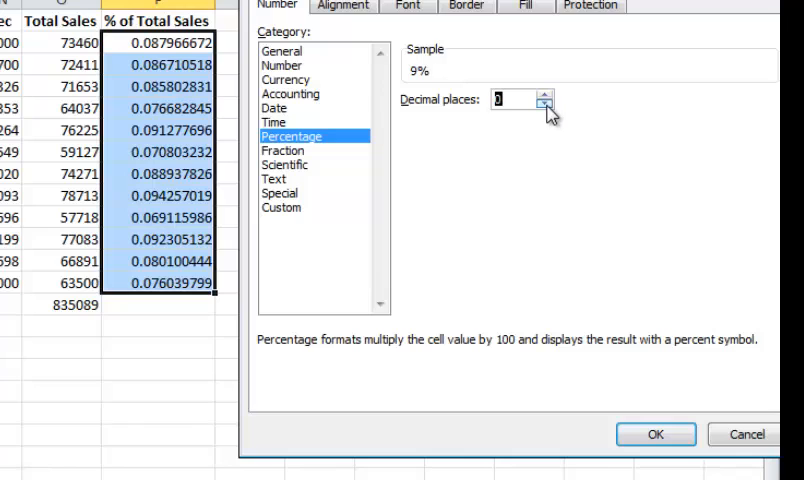
left_click(544, 98)
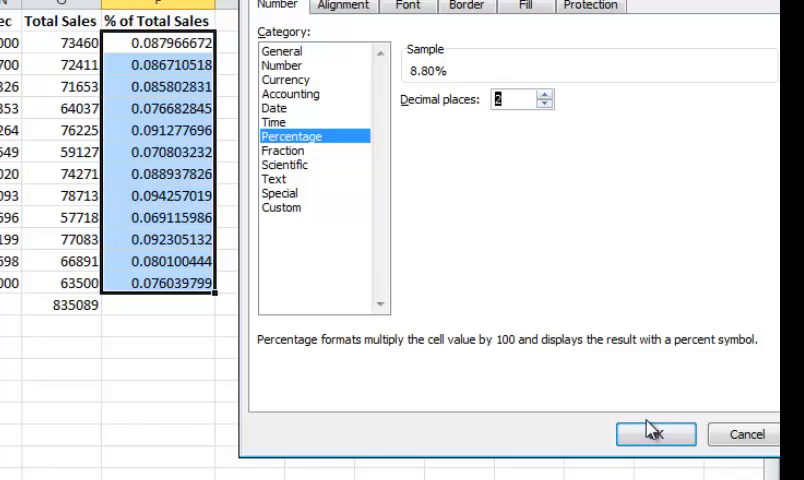
left_click(655, 433)
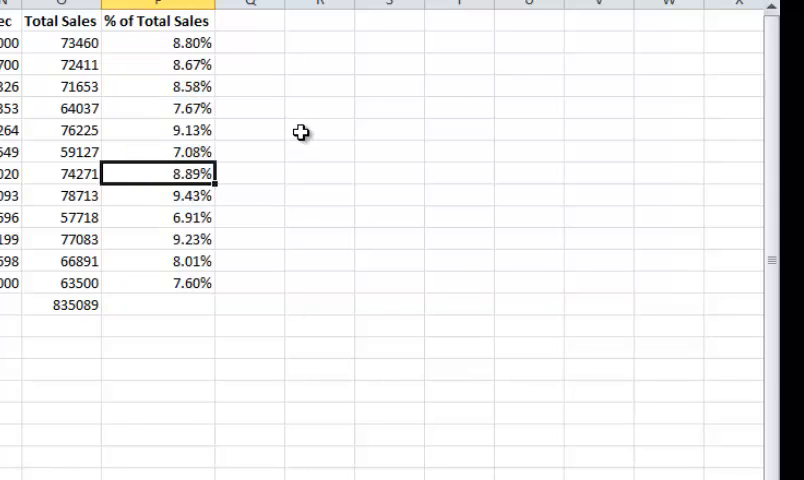
mouse_move(410, 161)
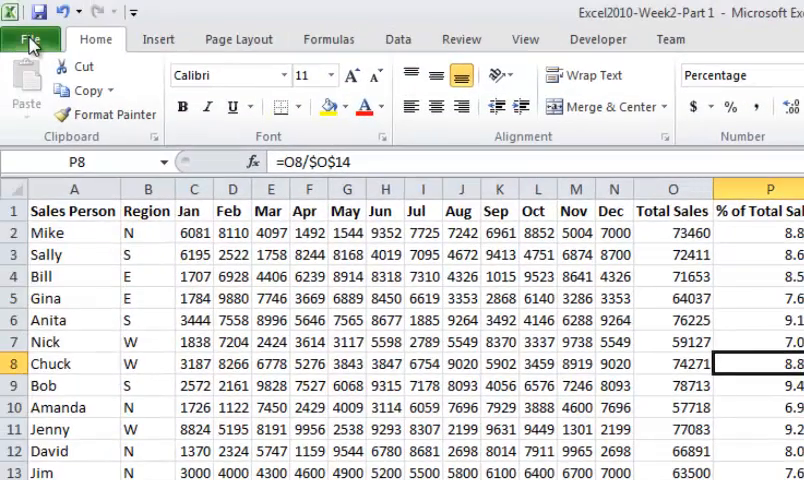
Save the workbook as Excel2010-Week2-Part 2 using Save As.
left_click(31, 38)
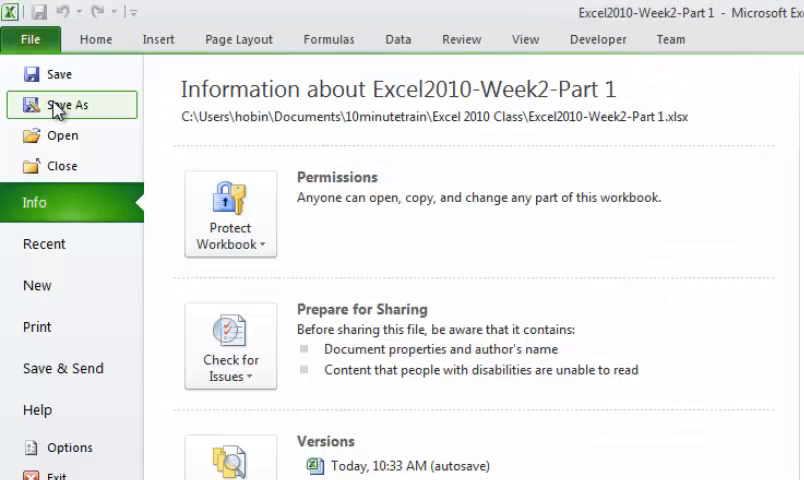
left_click(66, 104)
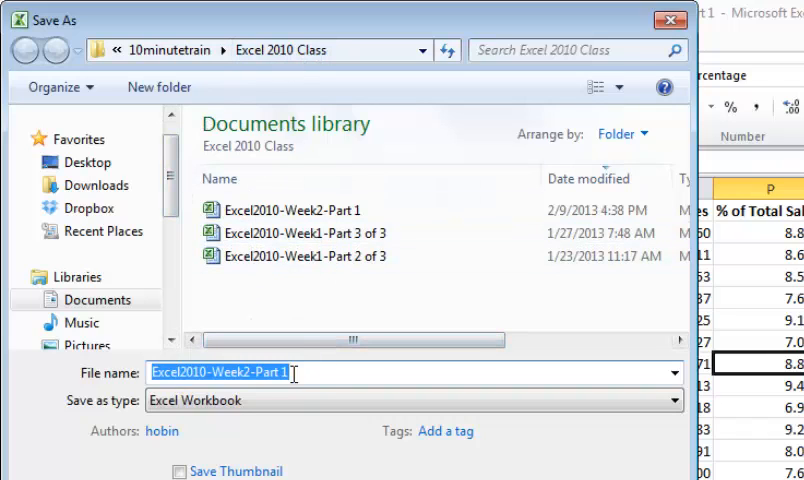
left_click(290, 372)
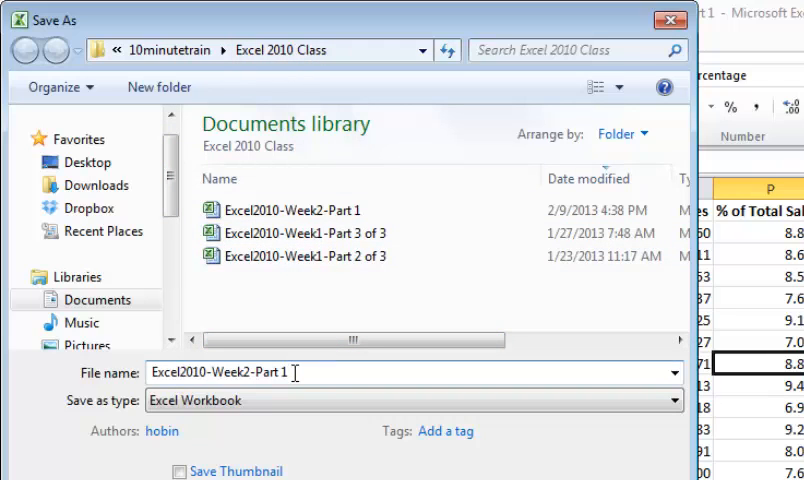
key("BackSpace")
type("2")
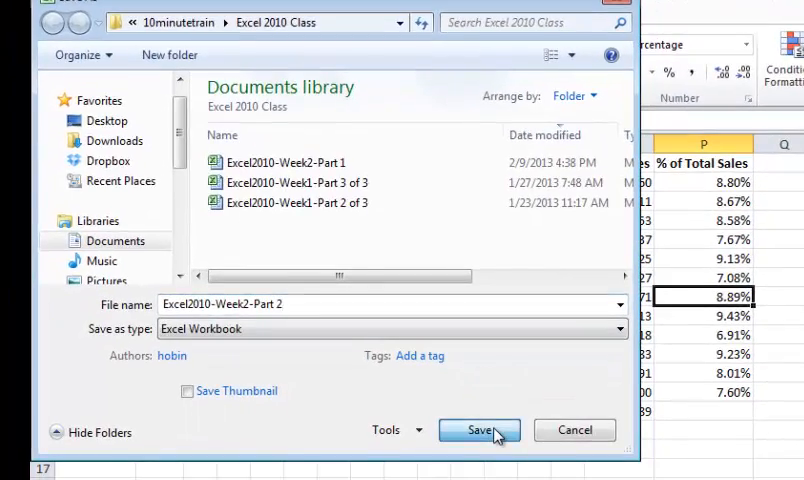
left_click(479, 429)
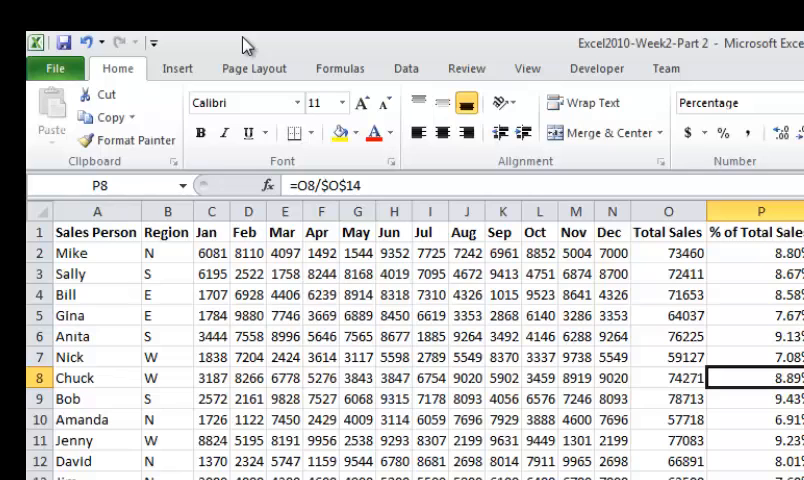
Save Excel2010-Week2-Part 2 and display its File information page.
key("alt")
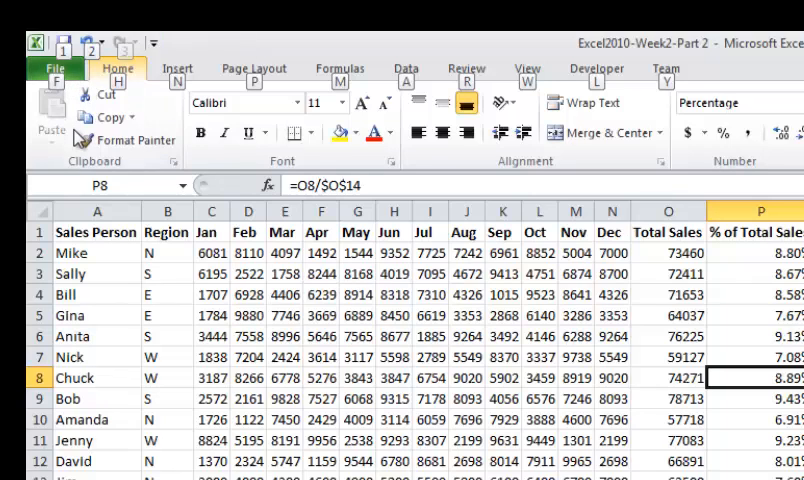
left_click(55, 68)
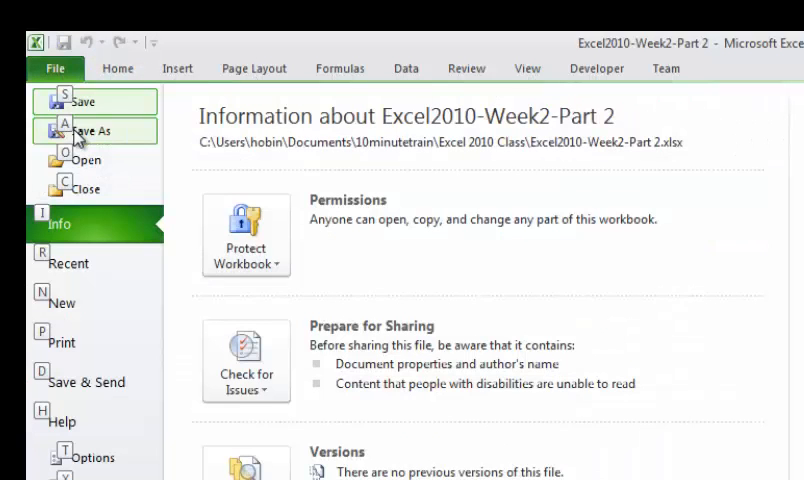
mouse_move(85, 102)
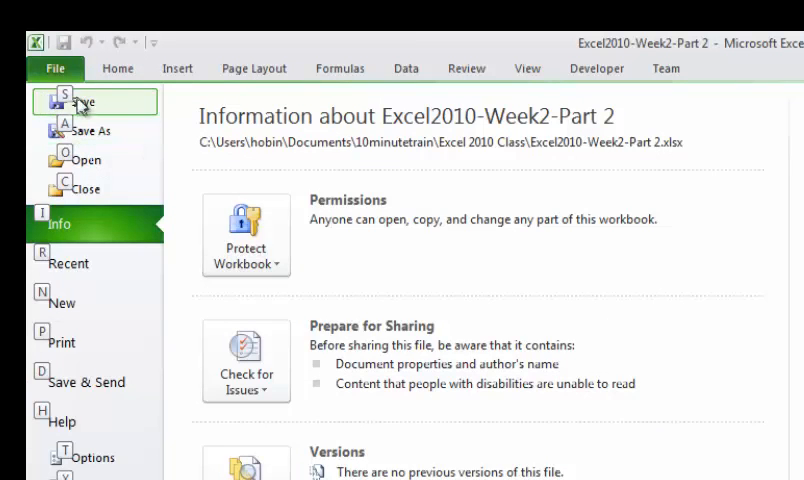
left_click(55, 68)
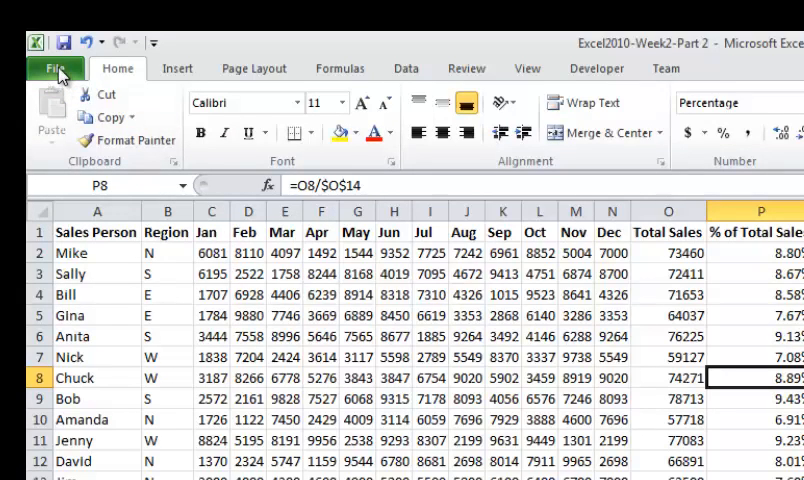
left_click(54, 68)
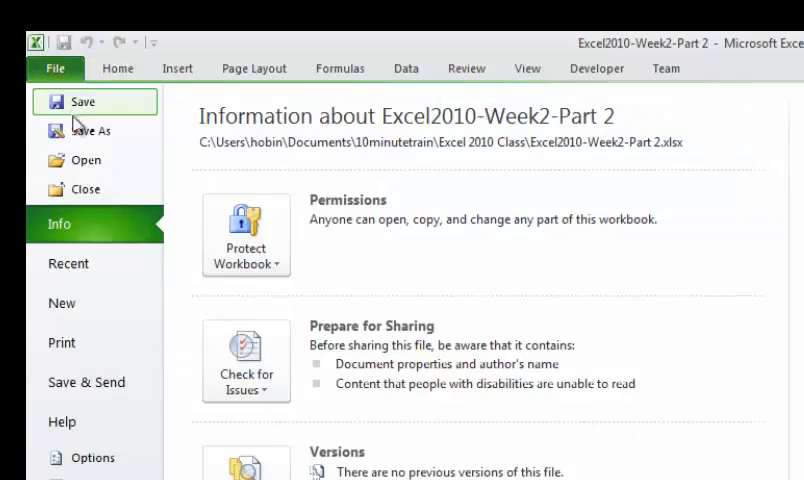
Save a copy named Excel2010-Week2-Part 2 (old format) as an Excel 97-2003 Workbook.
left_click(90, 130)
type("Excel2010-Week2-Part 2 (old f")
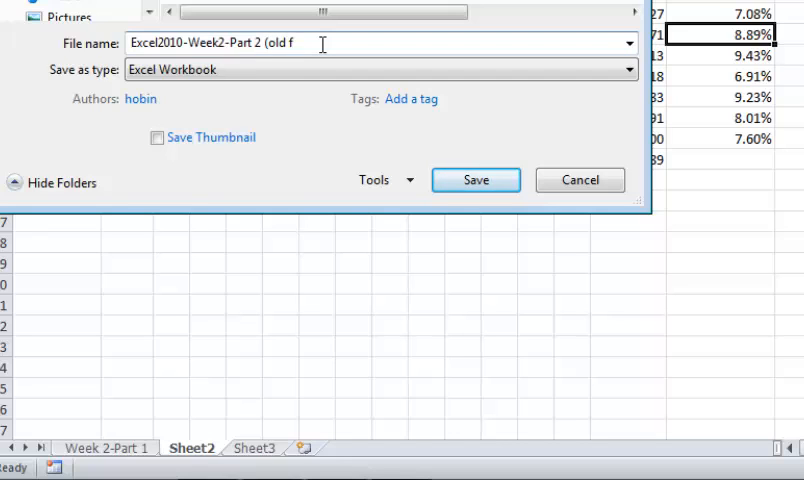
type("ormat)")
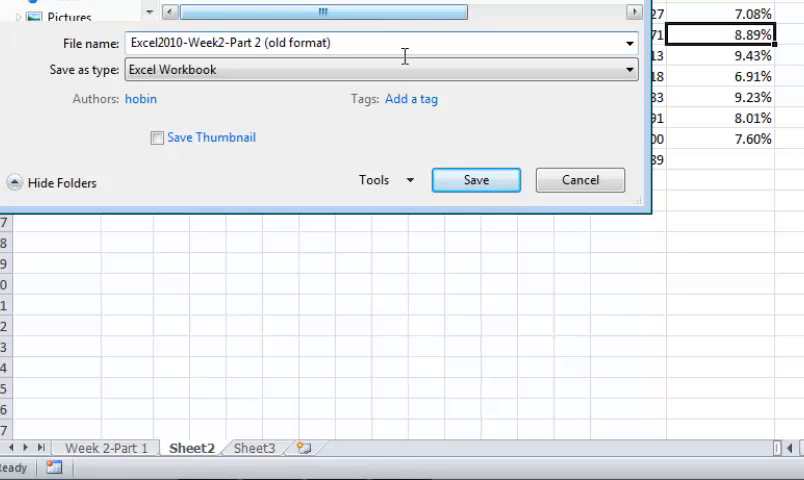
left_click(627, 69)
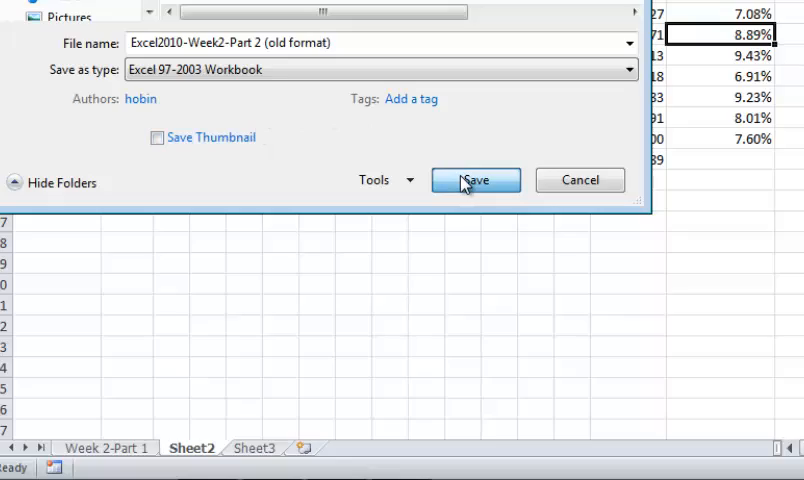
left_click(475, 180)
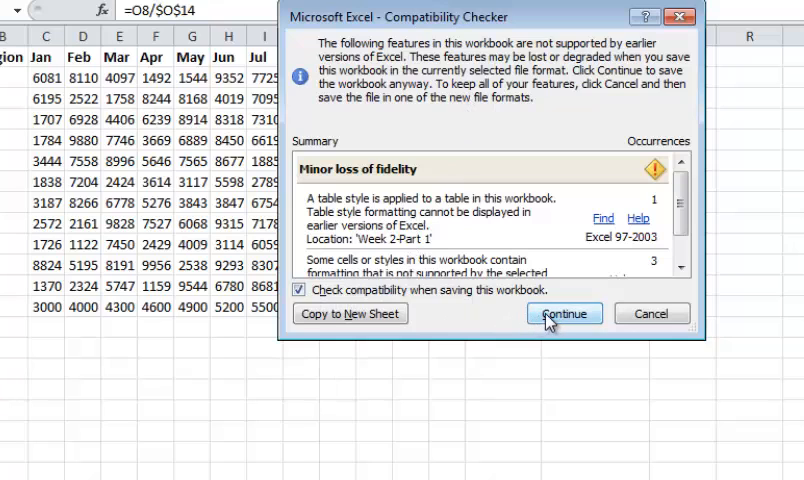
left_click(563, 313)
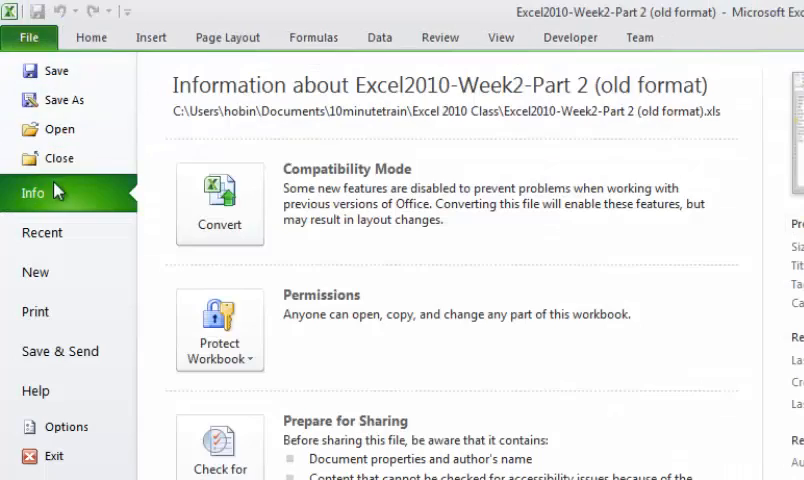
left_click(63, 99)
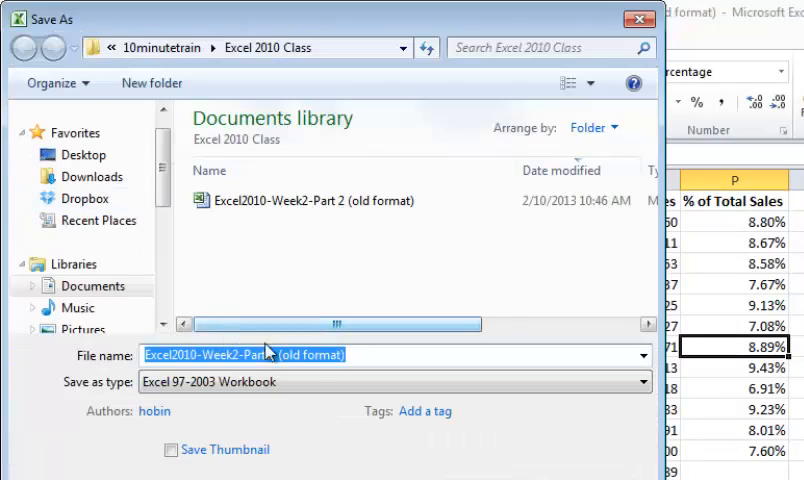